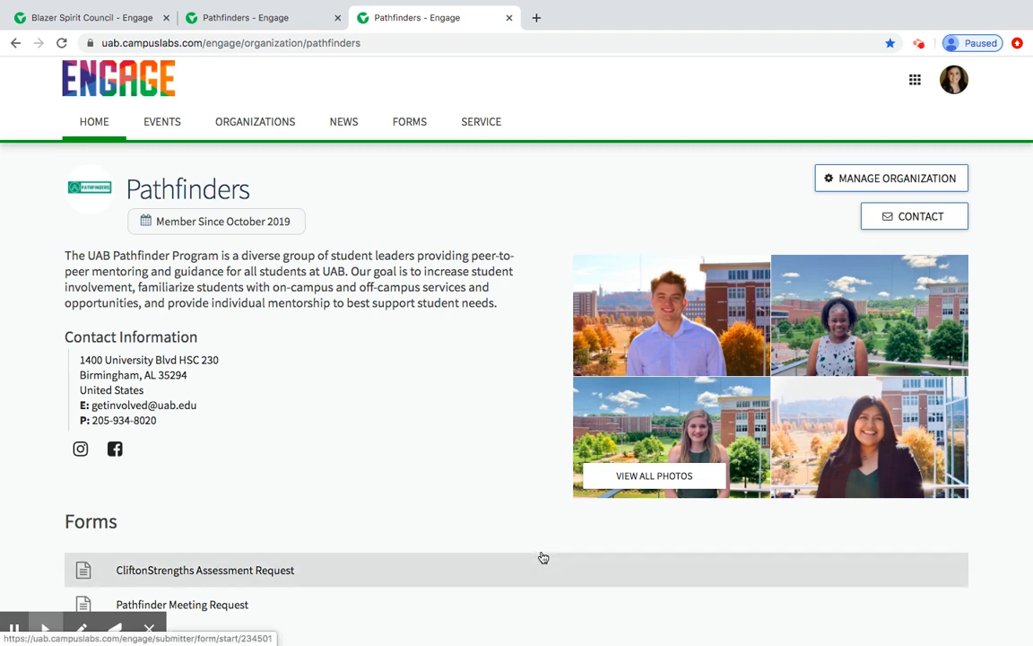
{"action": "mouse_move", "coordinate": [581, 512]}
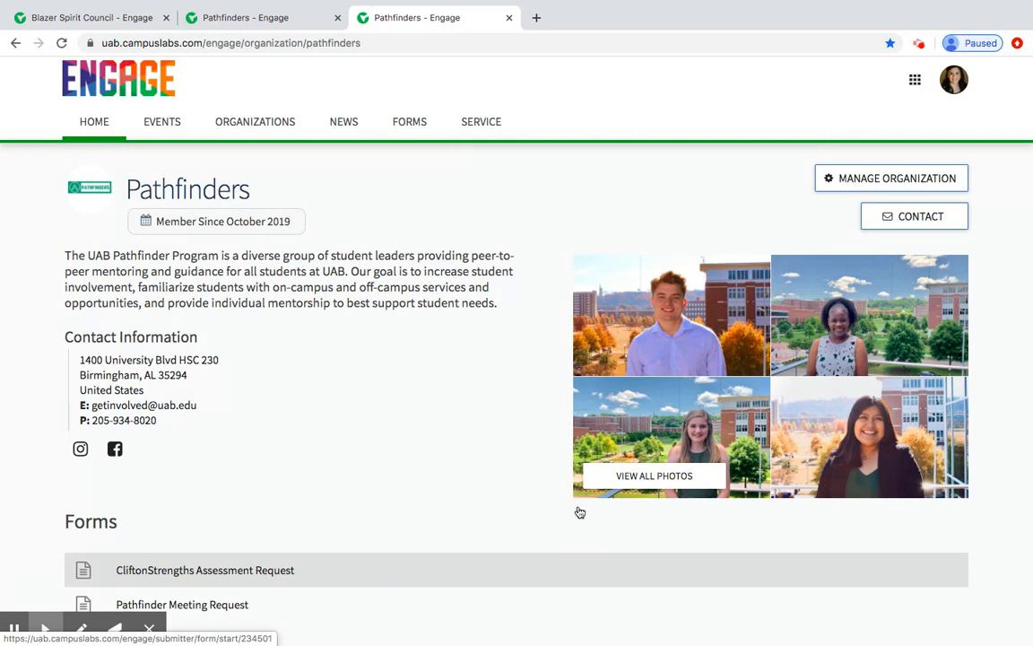
Open Manage Organization for Pathfinders to reach its action center
{"action": "left_click", "coordinate": [891, 177]}
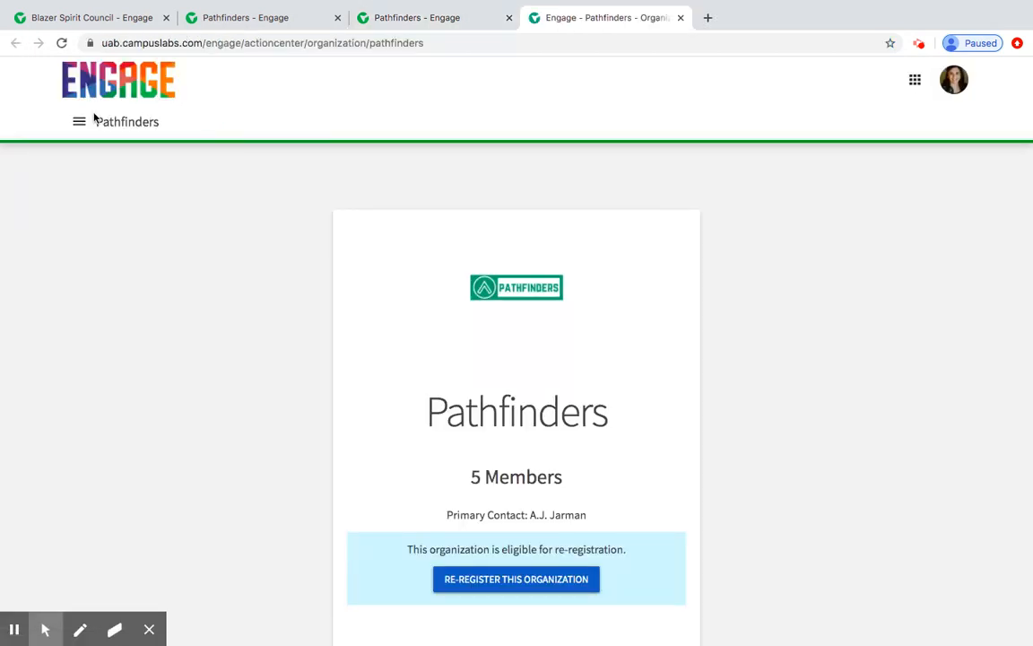
Go through the menu's Roster section to the Messaging page listing six relays
{"action": "left_click", "coordinate": [79, 122]}
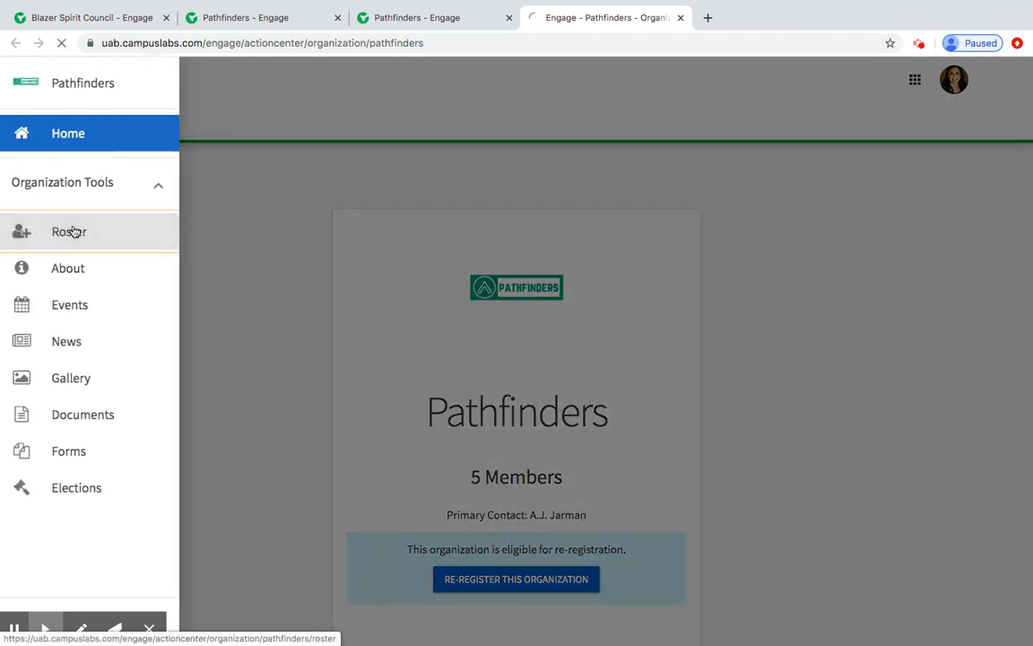
{"action": "left_click", "coordinate": [69, 232]}
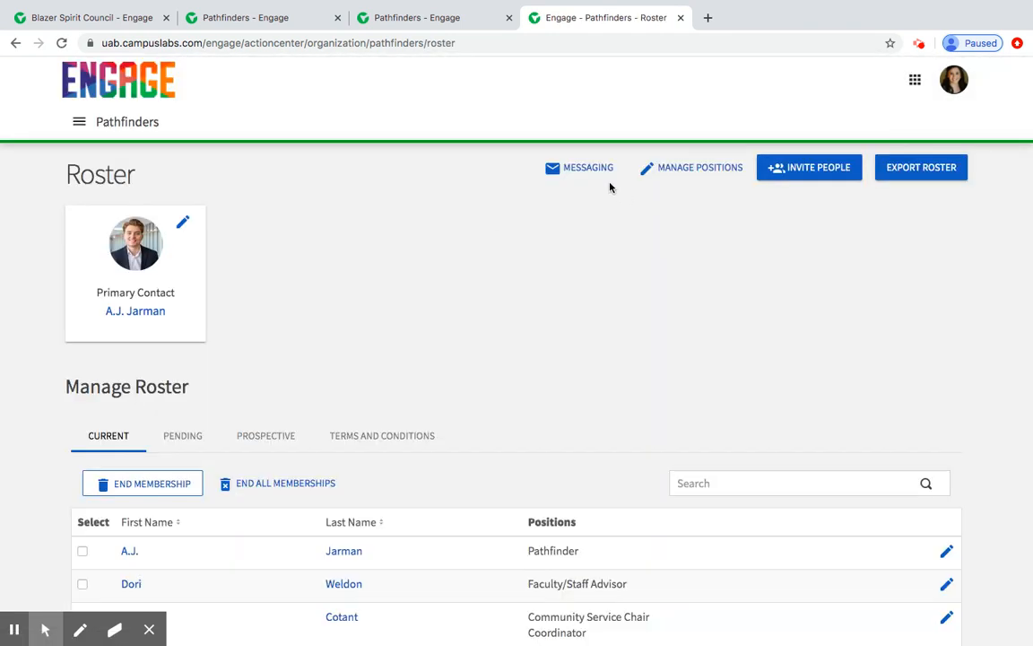
{"action": "left_click", "coordinate": [588, 167]}
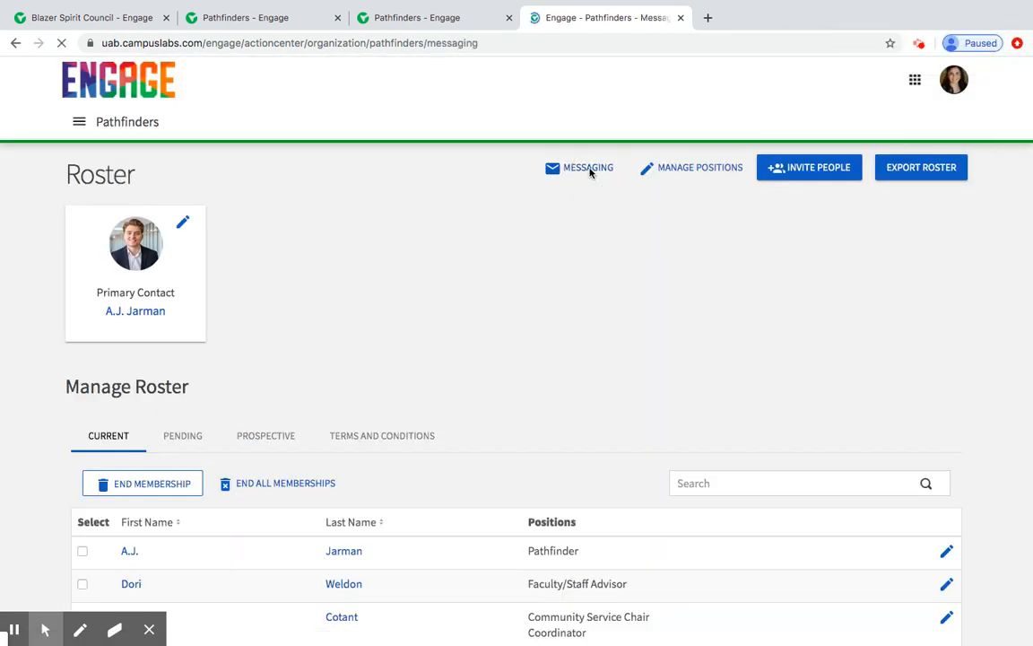
{"action": "left_click", "coordinate": [588, 167]}
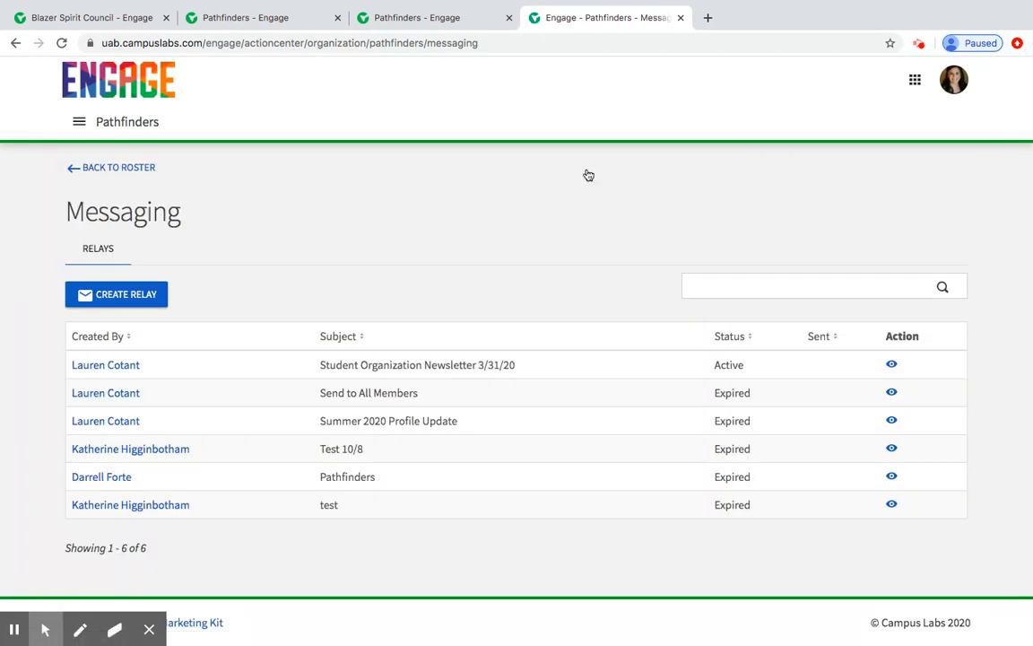
{"action": "mouse_move", "coordinate": [162, 326]}
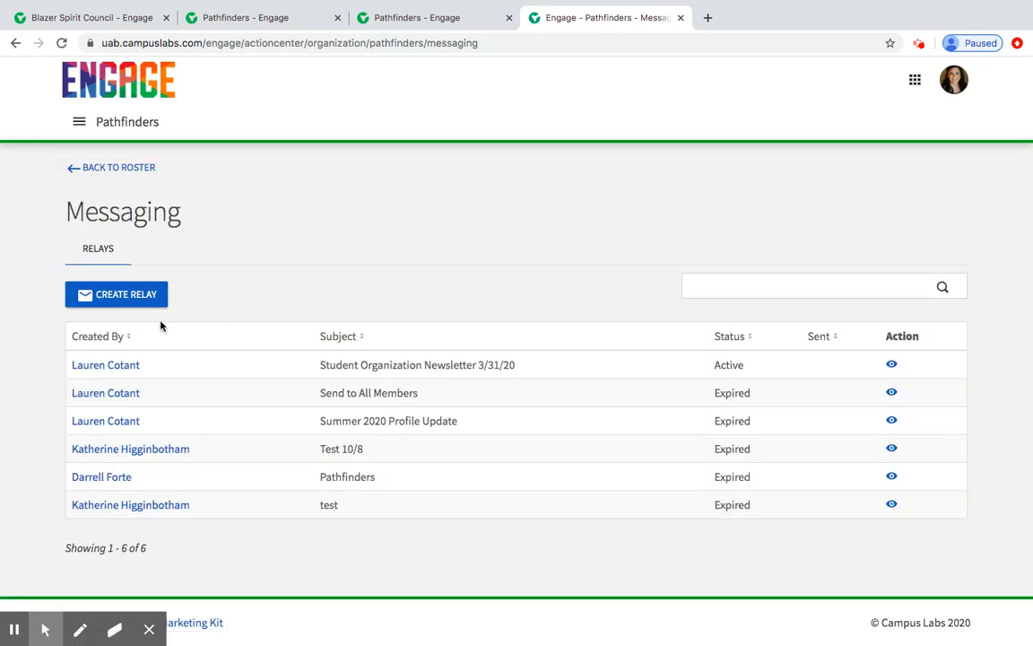
Open the Create Message Relay form from the Messaging page
{"action": "left_click", "coordinate": [116, 294]}
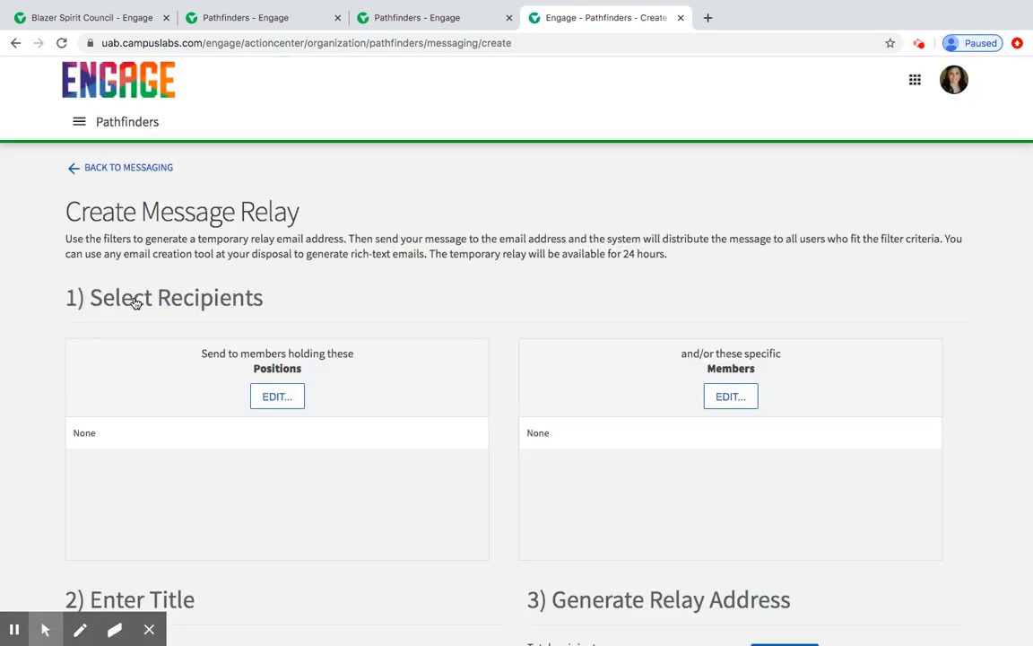
{"action": "mouse_move", "coordinate": [140, 387]}
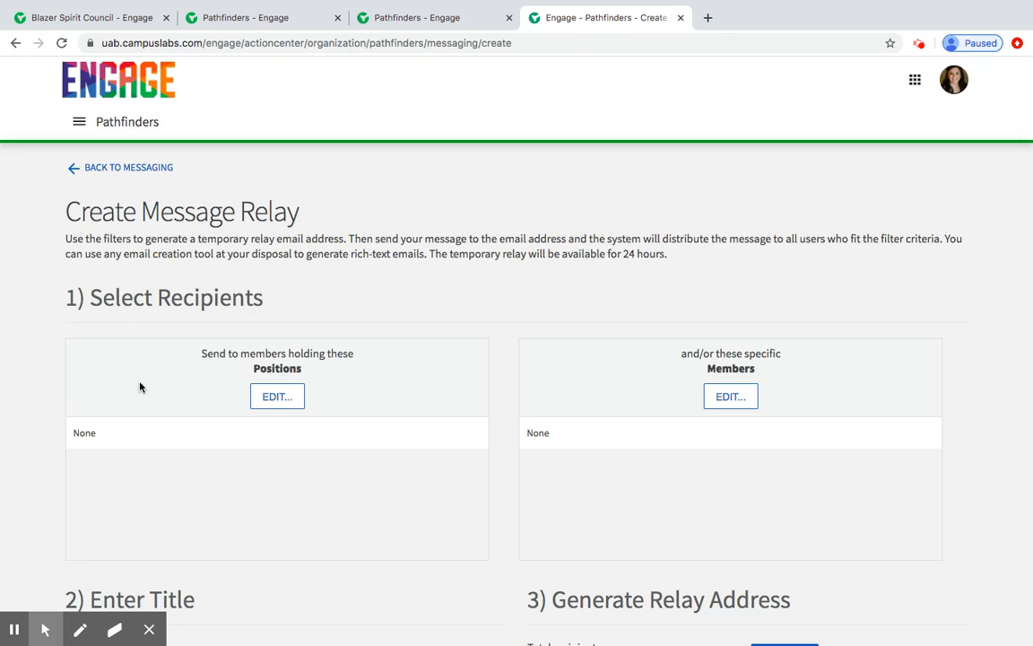
{"action": "mouse_move", "coordinate": [305, 402]}
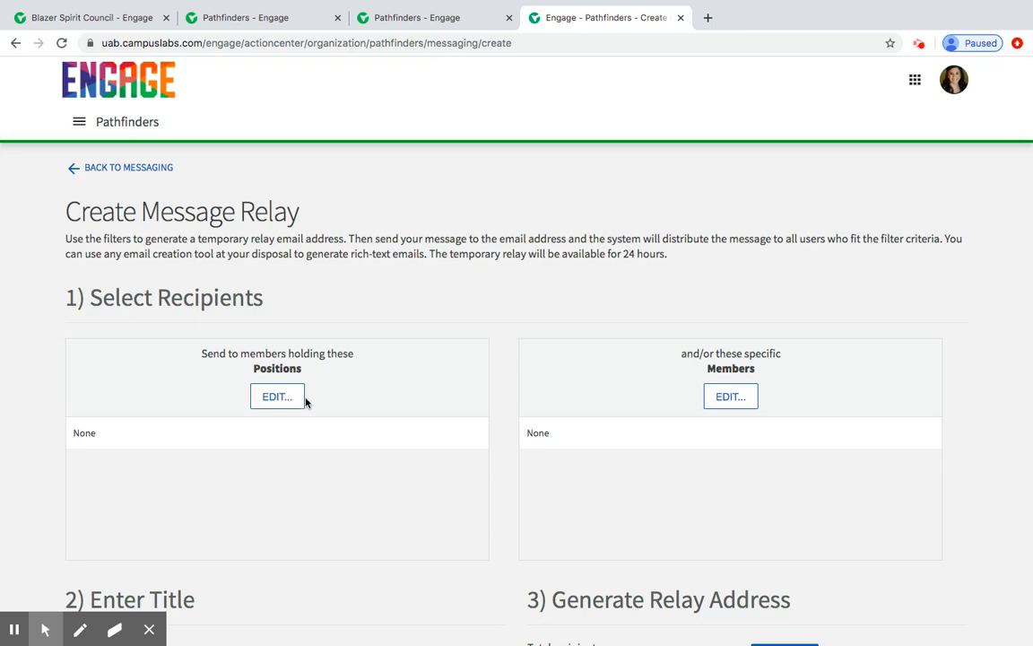
Pick President, Secretary, Treasurer and Pathfinder as recipient positions, then select one member
{"action": "left_click", "coordinate": [276, 396]}
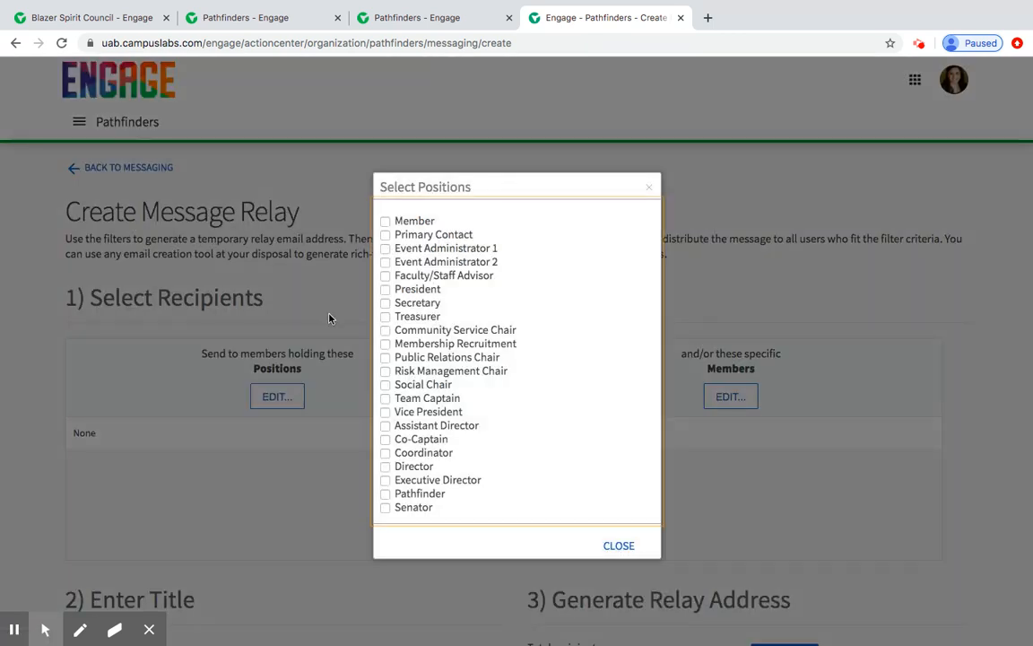
{"action": "left_click", "coordinate": [386, 221]}
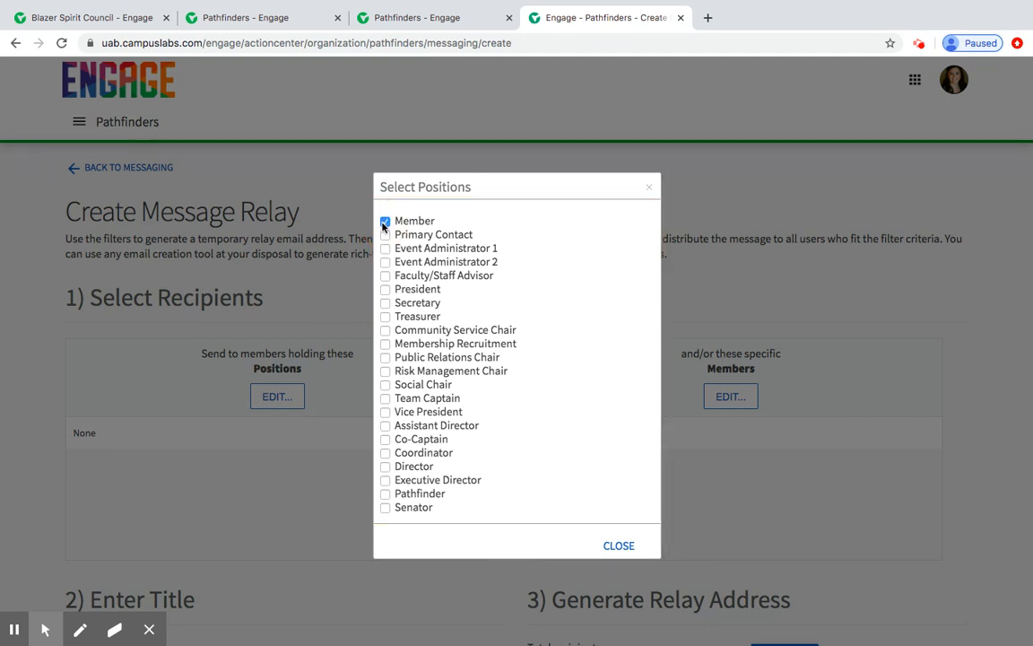
{"action": "left_click", "coordinate": [386, 221]}
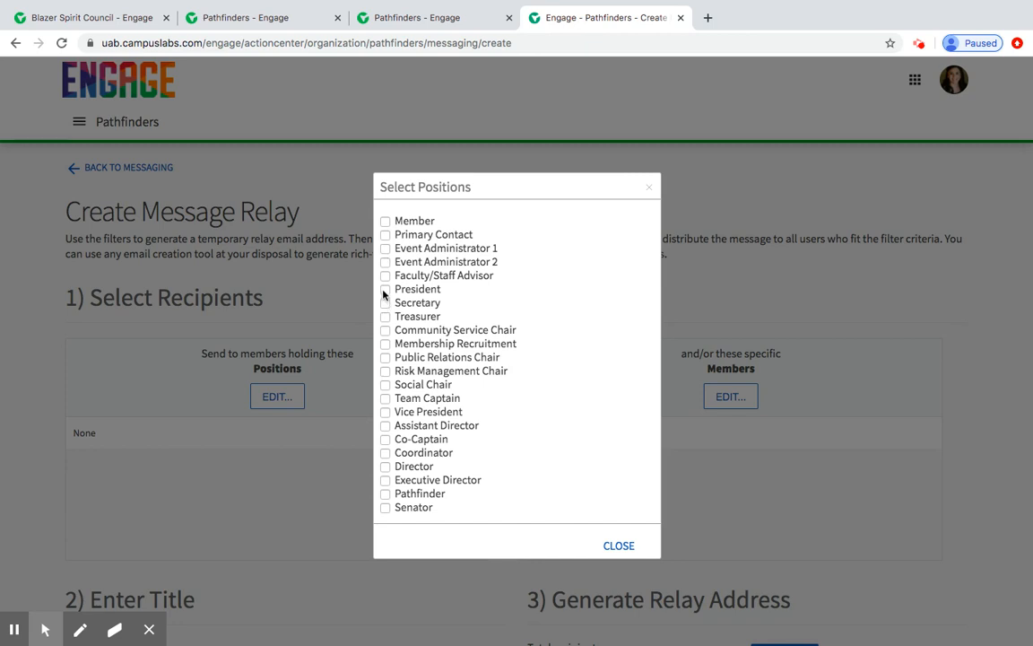
{"action": "left_click", "coordinate": [385, 302]}
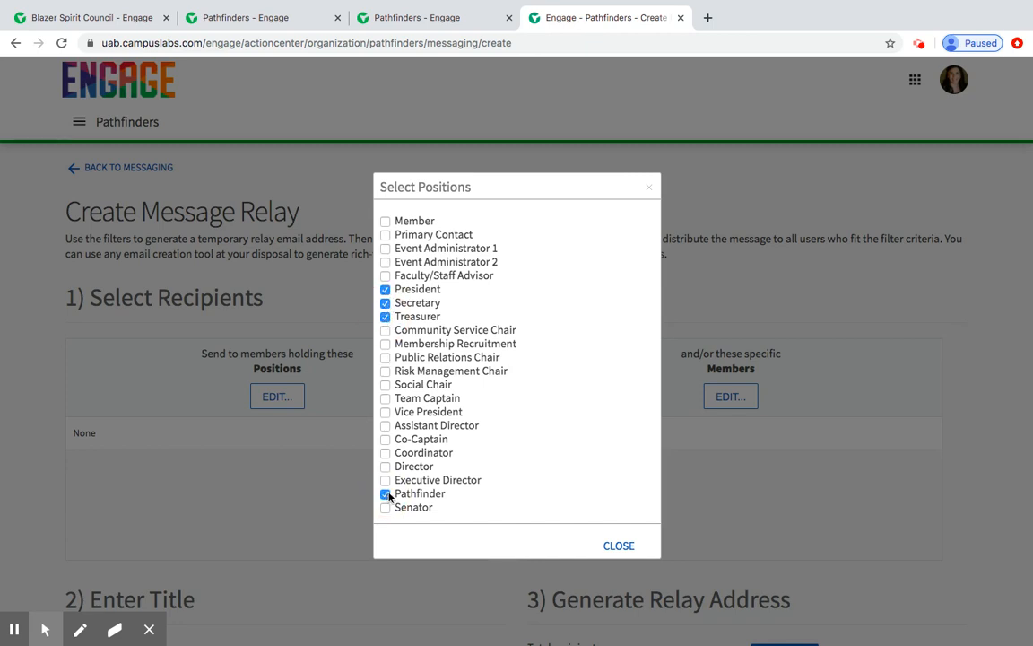
{"action": "left_click", "coordinate": [618, 546]}
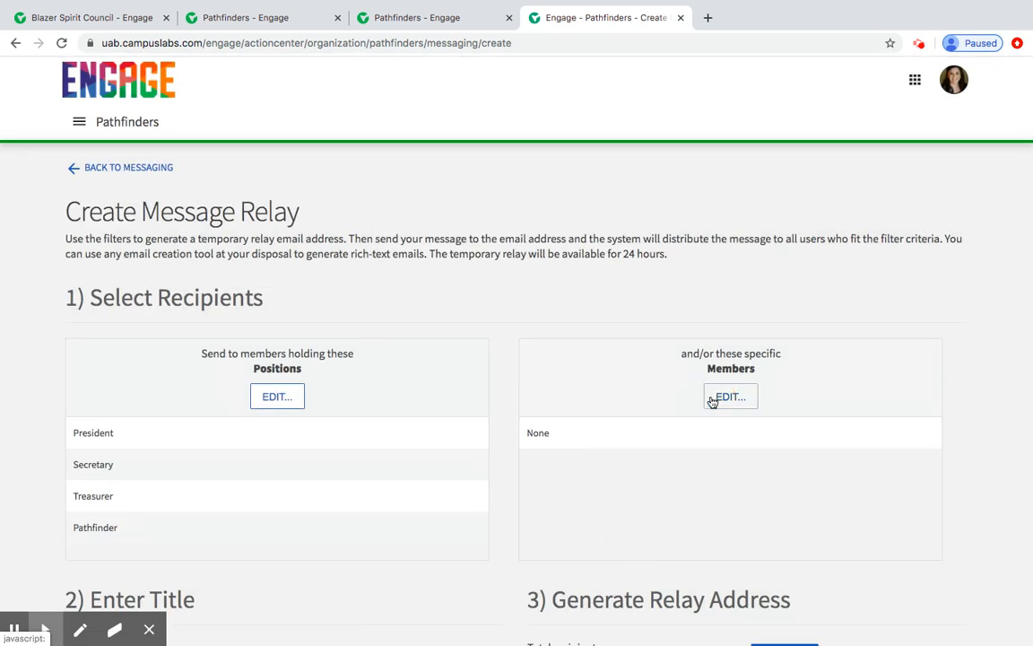
{"action": "left_click", "coordinate": [730, 397]}
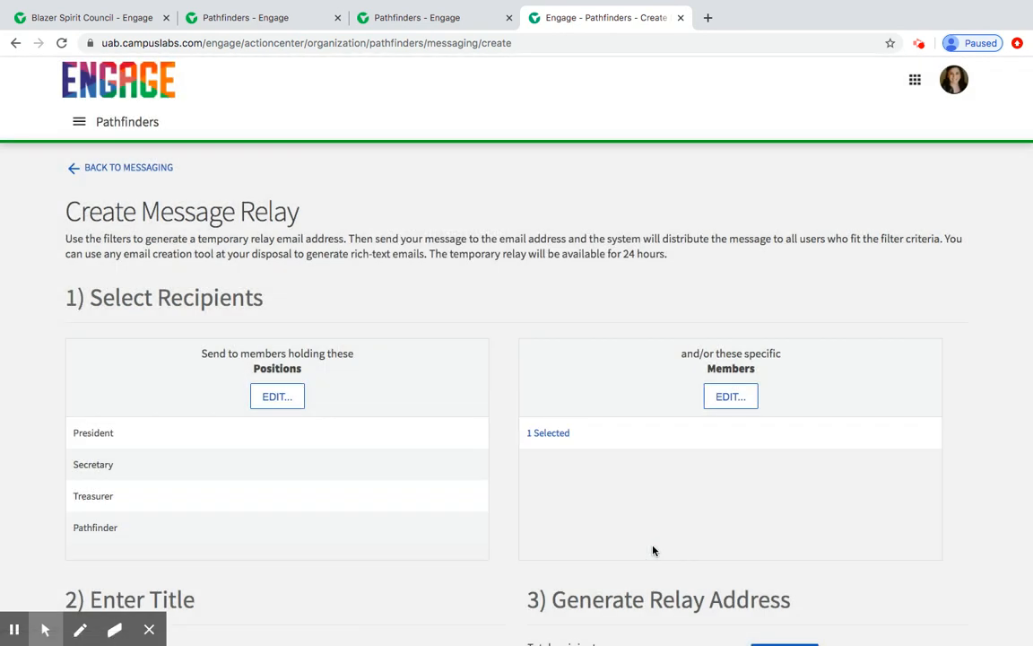
Subject the relay 'Student Organization Event Updates' and generate its address for 4 recipients
{"action": "scroll", "scroll_direction": "down", "scroll_amount": 3}
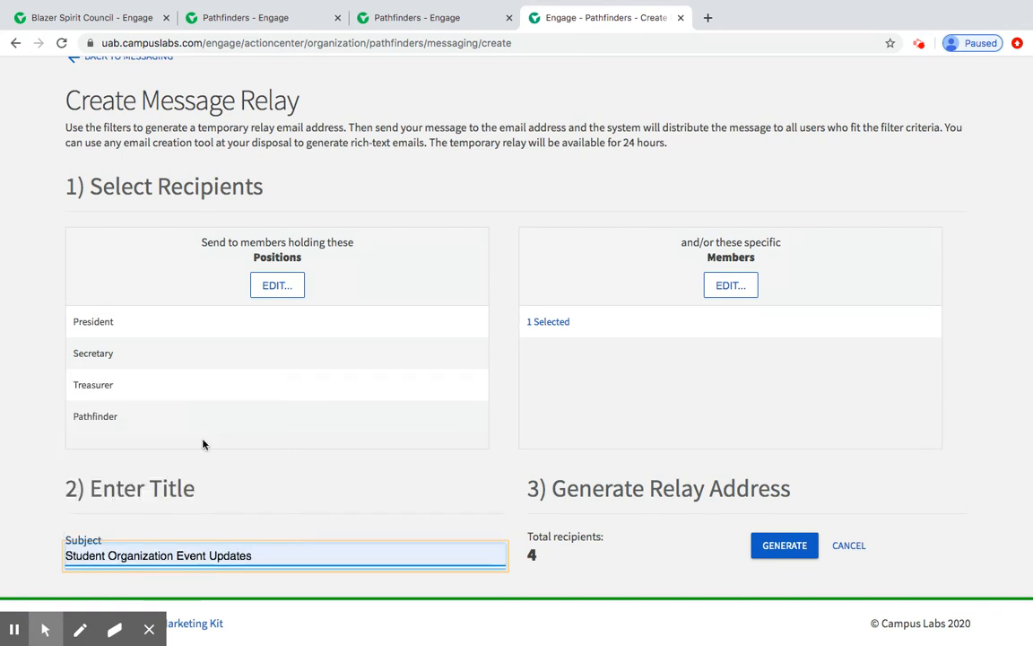
{"action": "mouse_move", "coordinate": [517, 591]}
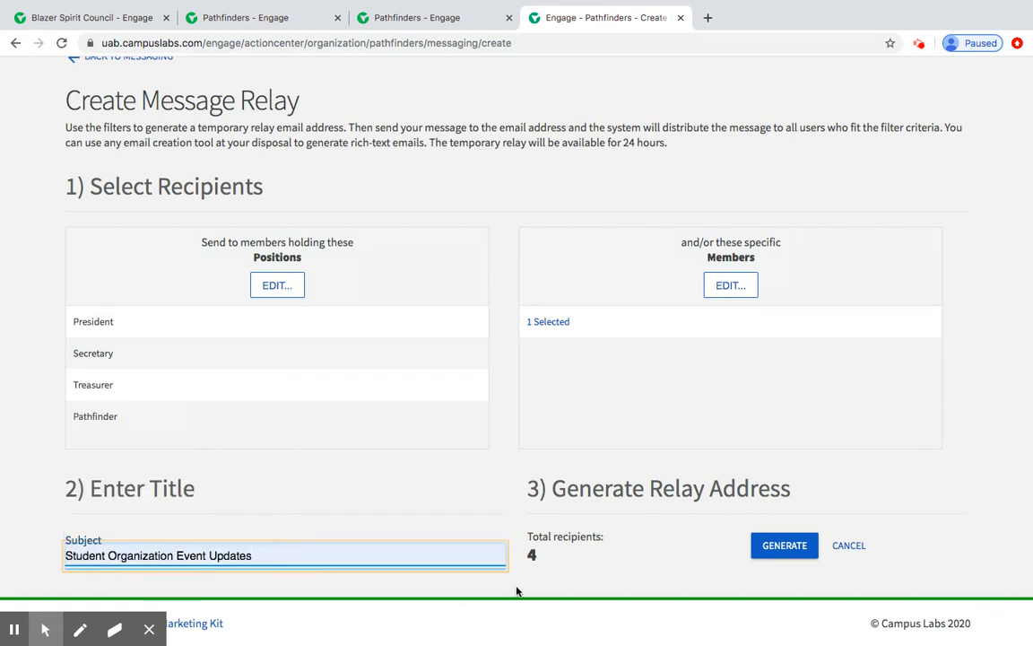
{"action": "mouse_move", "coordinate": [538, 558]}
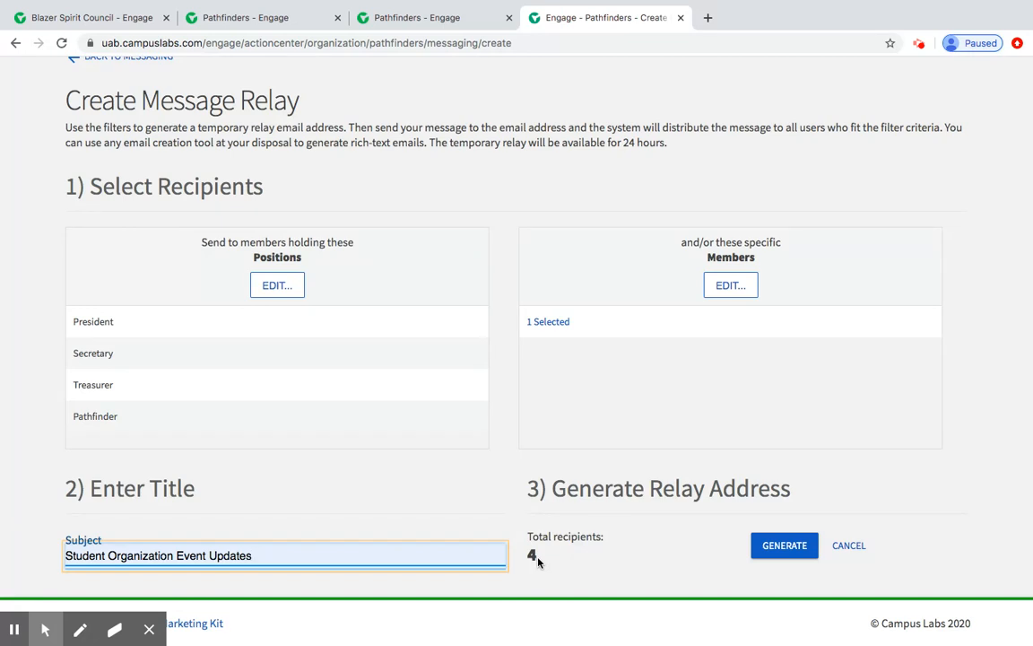
{"action": "left_click", "coordinate": [784, 545]}
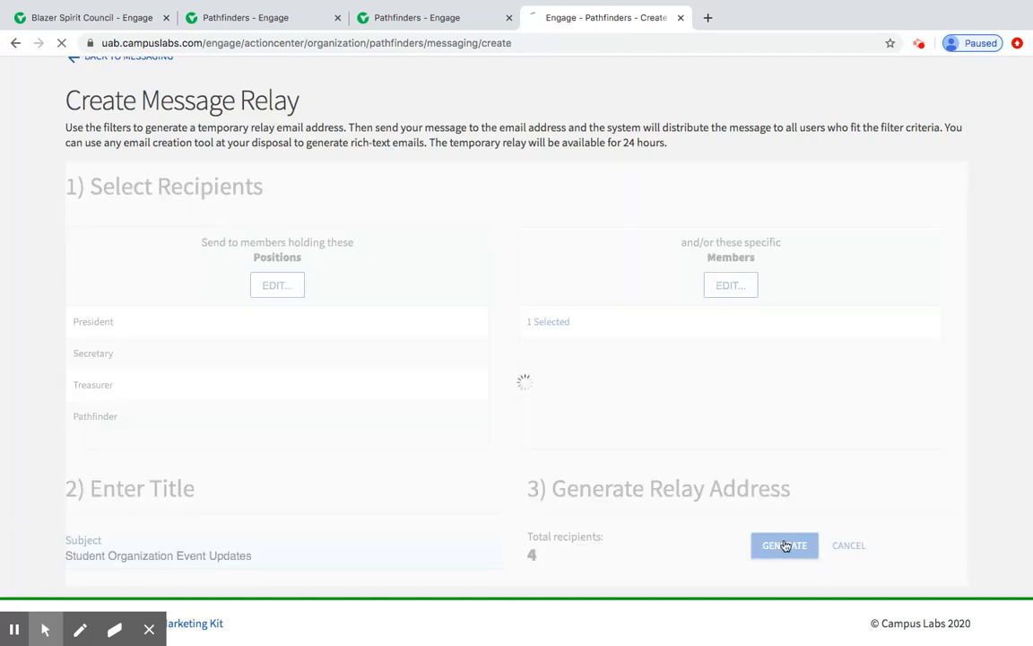
Start an email draft to the active relay's temporary relay address
{"action": "left_click", "coordinate": [784, 545]}
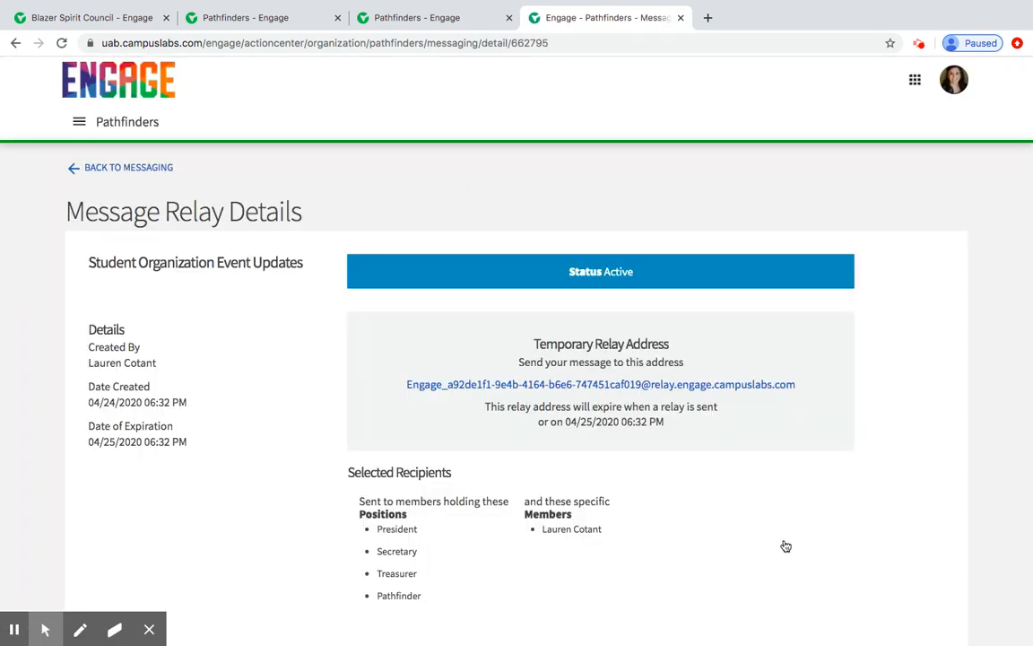
{"action": "mouse_move", "coordinate": [622, 397]}
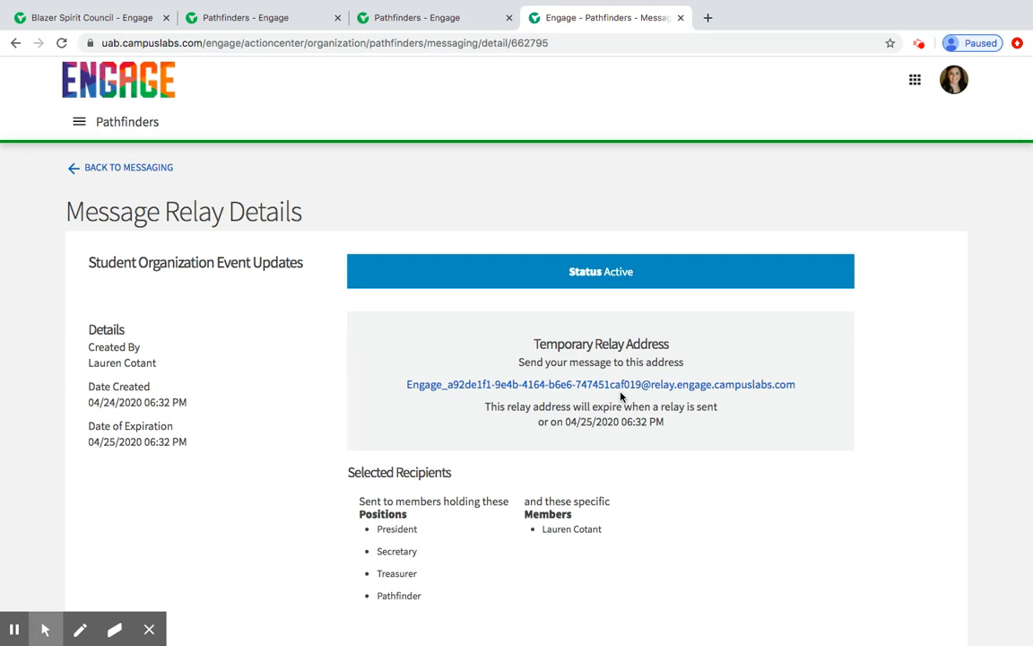
{"action": "mouse_move", "coordinate": [600, 384]}
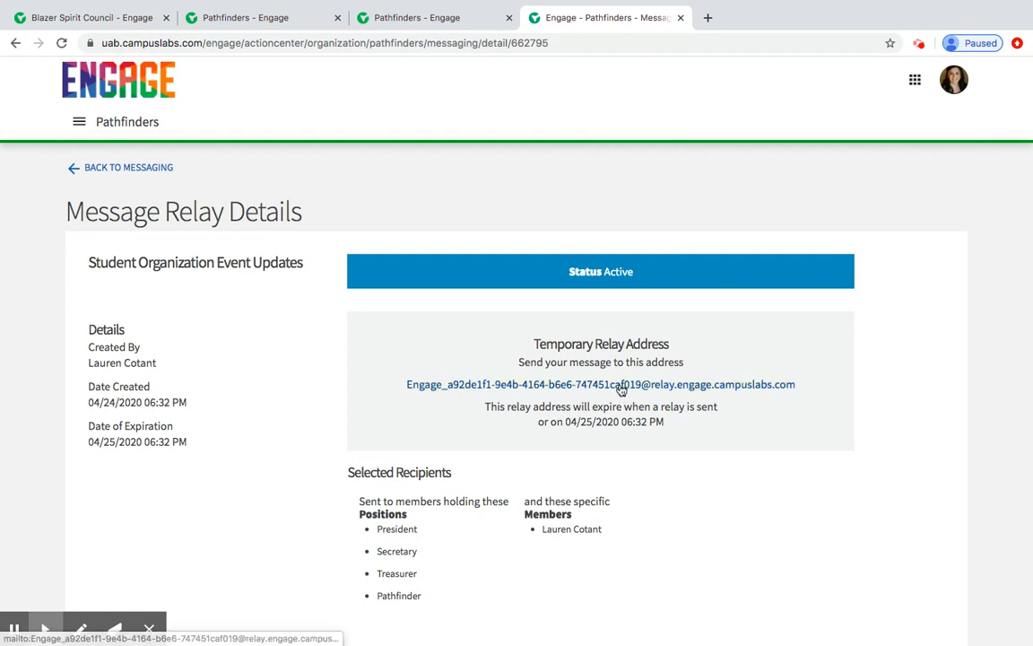
{"action": "left_click", "coordinate": [600, 384]}
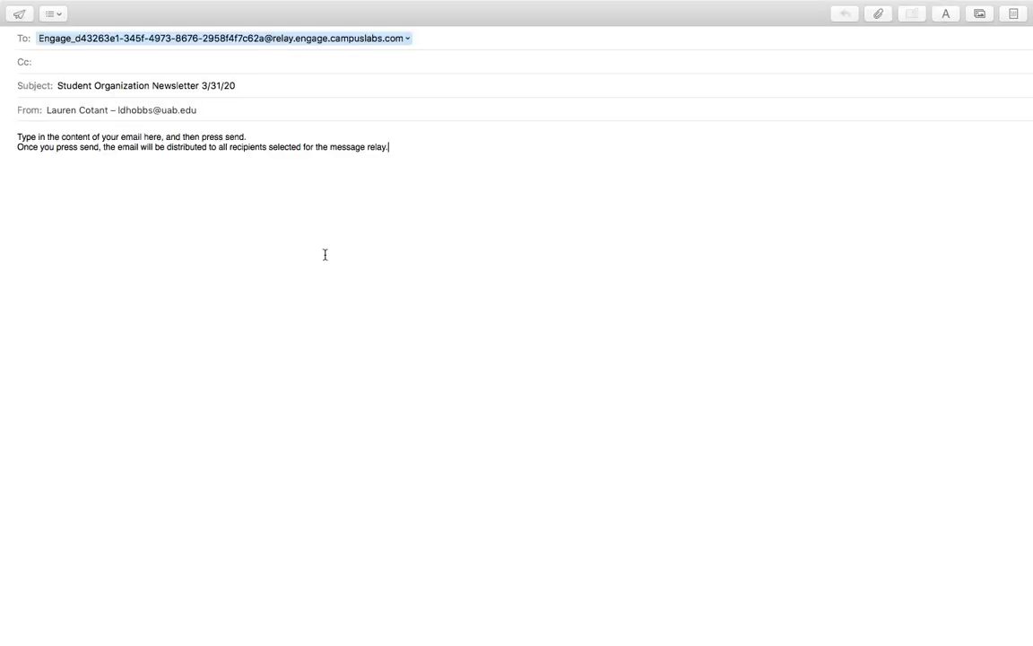